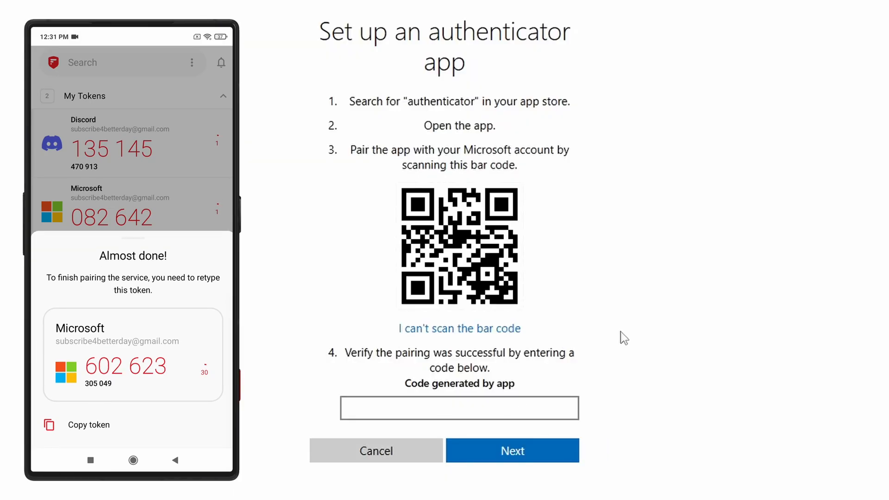
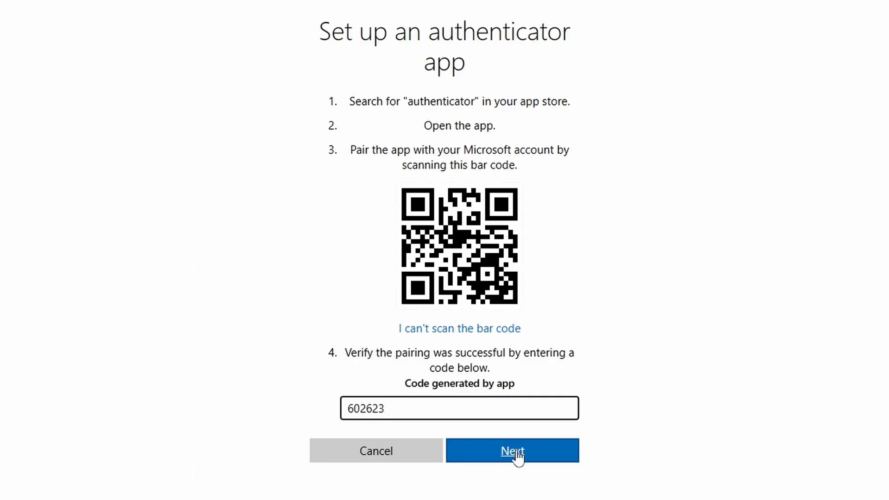
click(512, 450)
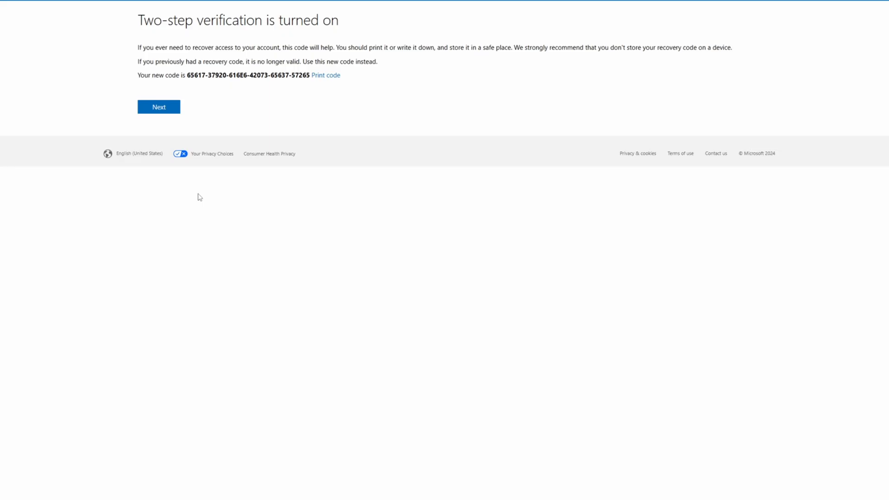
mouse_move(165, 114)
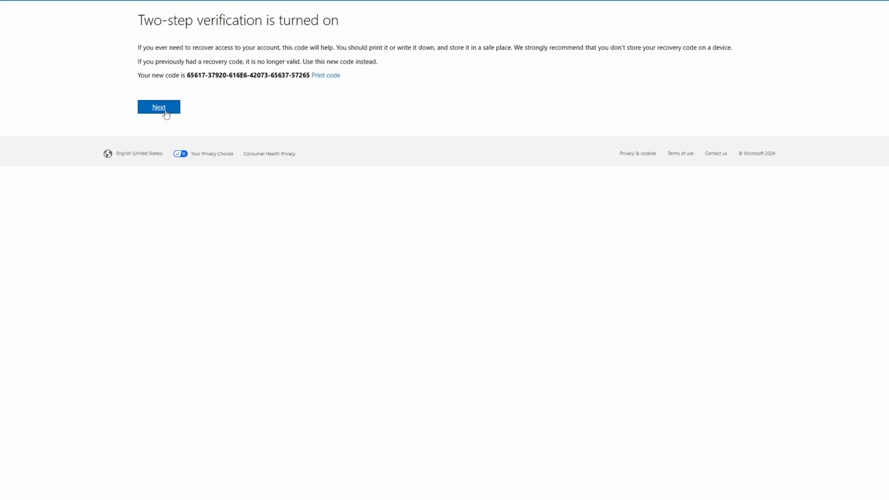
Step: Pass the recovery code page, skip app passwords, and finish the two-step verification wizard
click(160, 108)
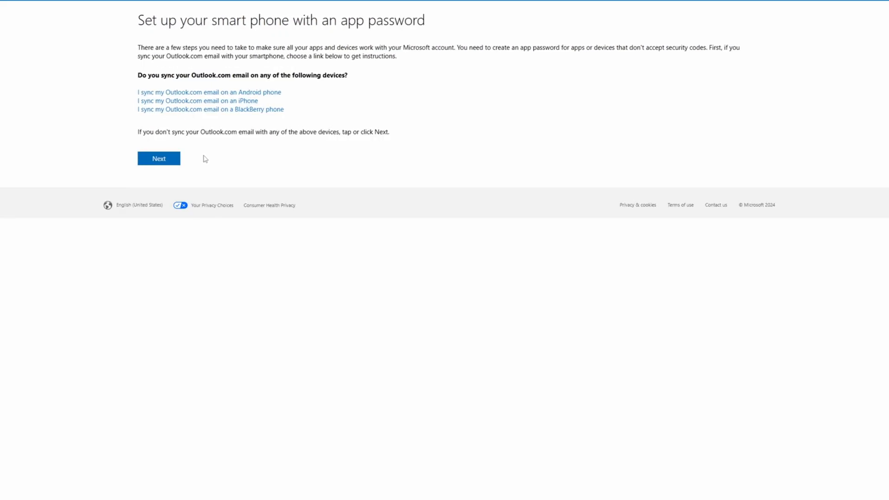
click(159, 158)
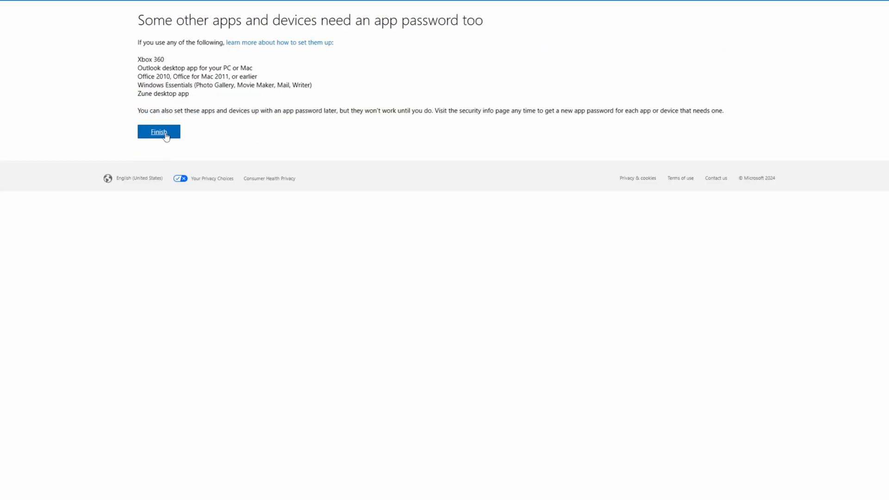
click(159, 132)
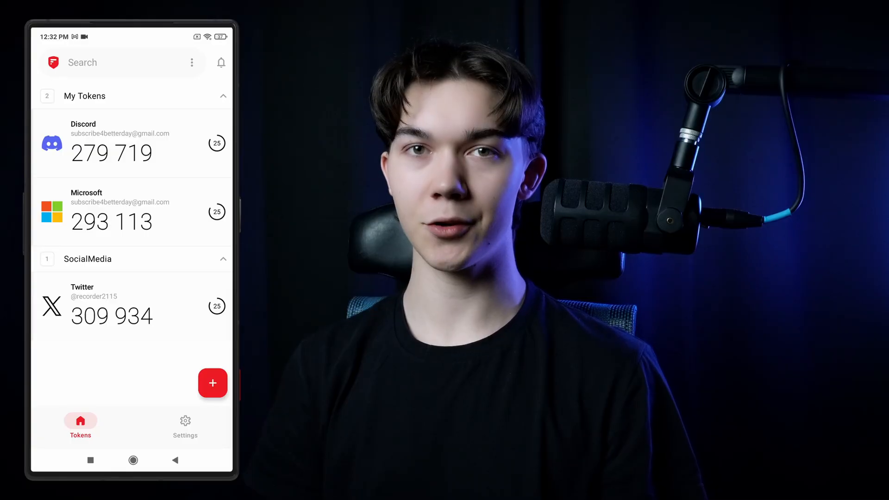
Step: Go to 2FAS Settings › 2FAS Backup, showing Google Drive sync switched on
click(184, 425)
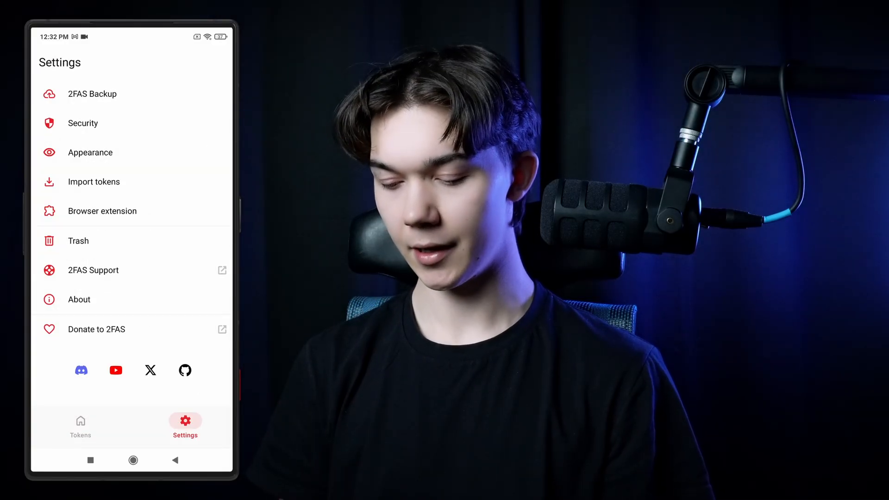
click(93, 94)
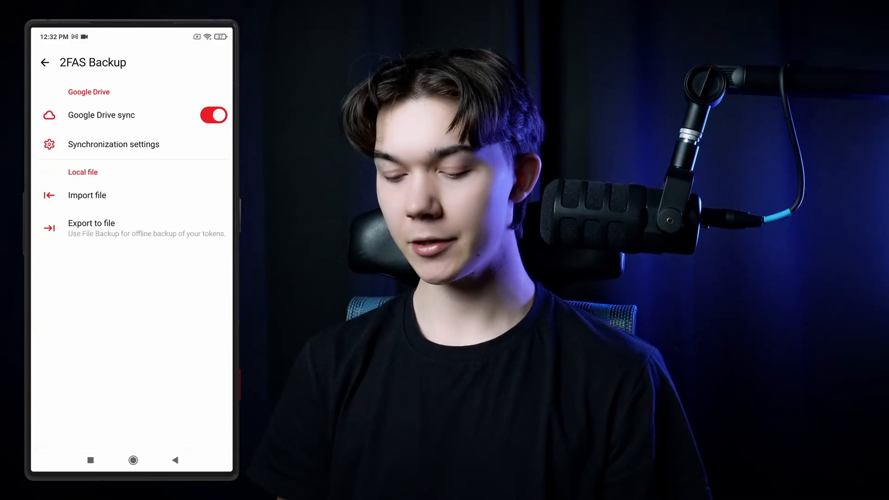